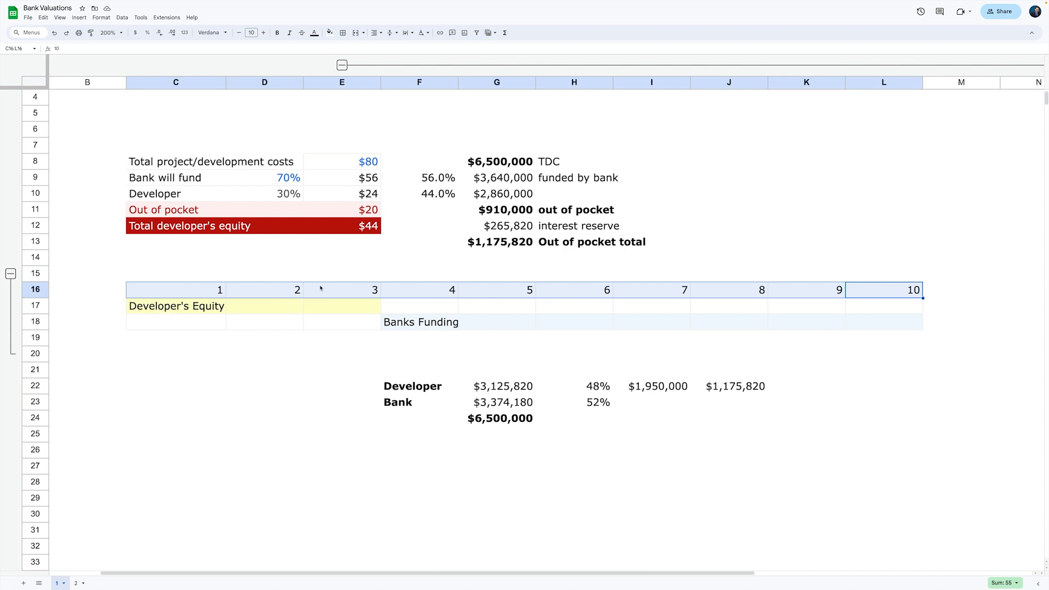
left_click(175, 290)
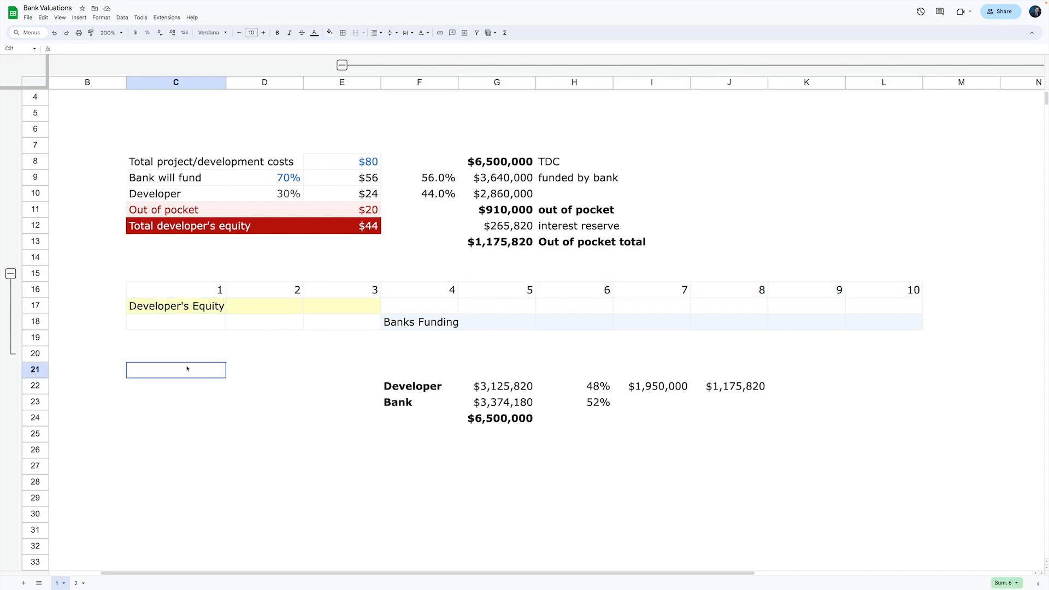
left_click(175, 306)
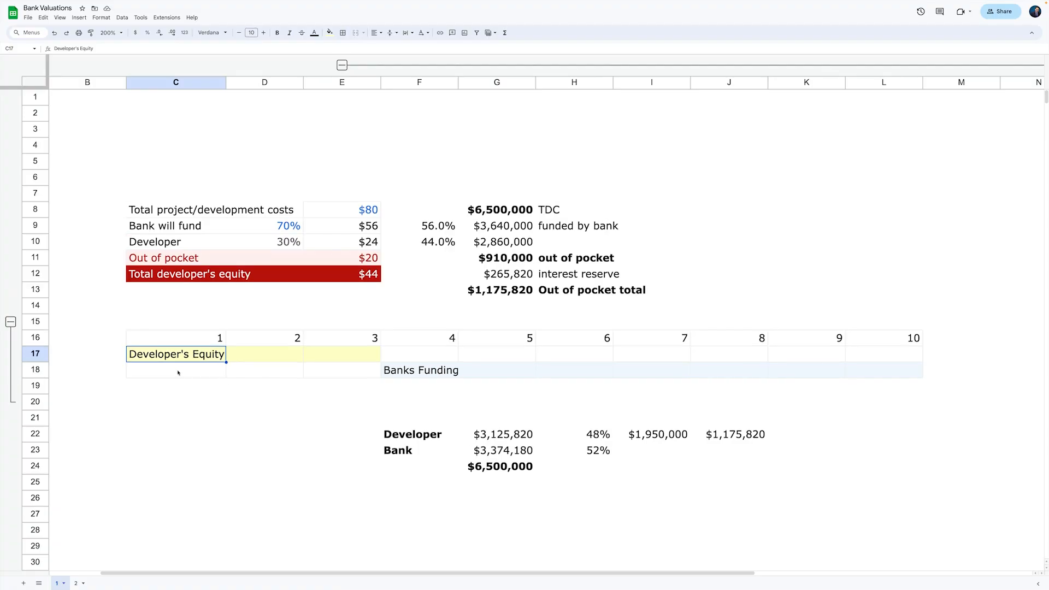
scroll("down", 3)
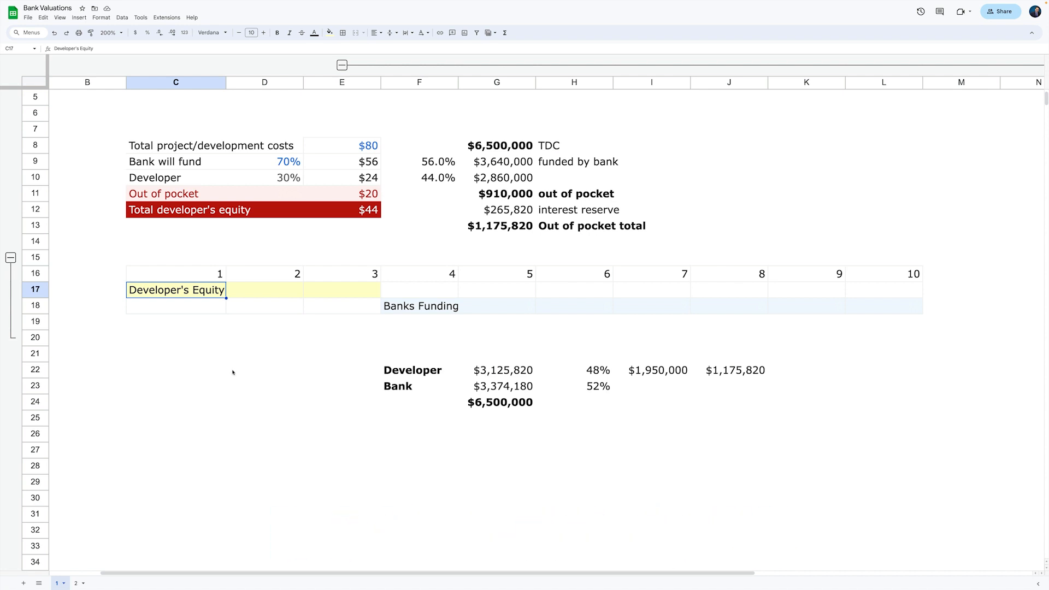
mouse_move(394, 319)
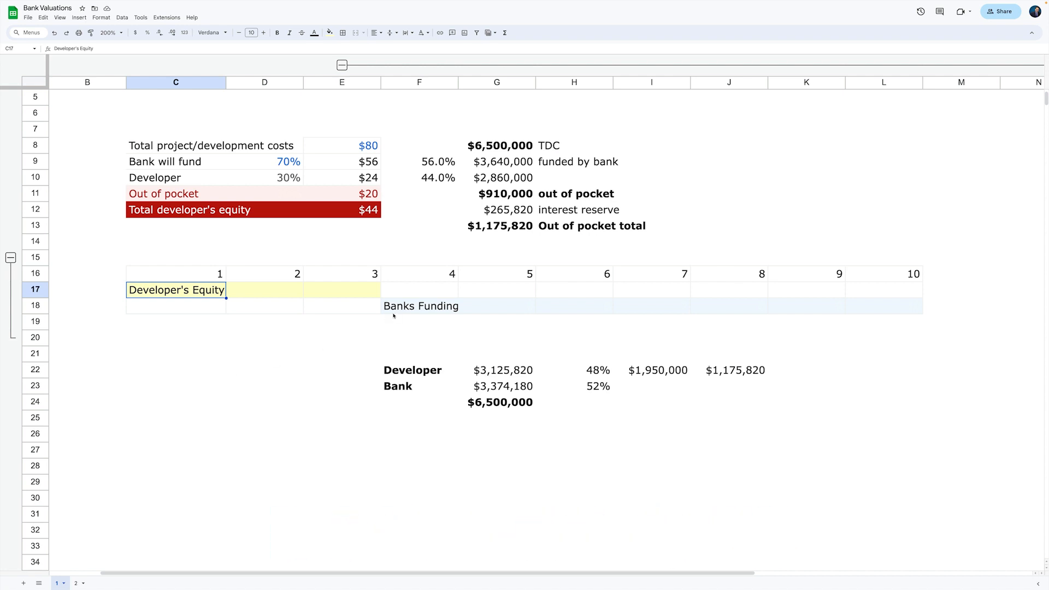
mouse_move(870, 256)
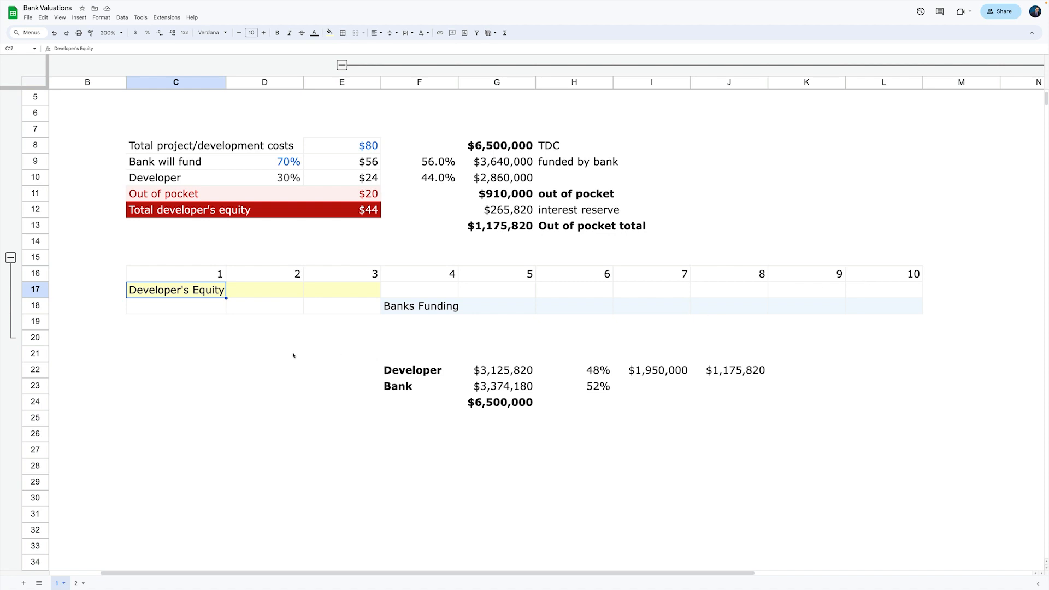
mouse_move(274, 356)
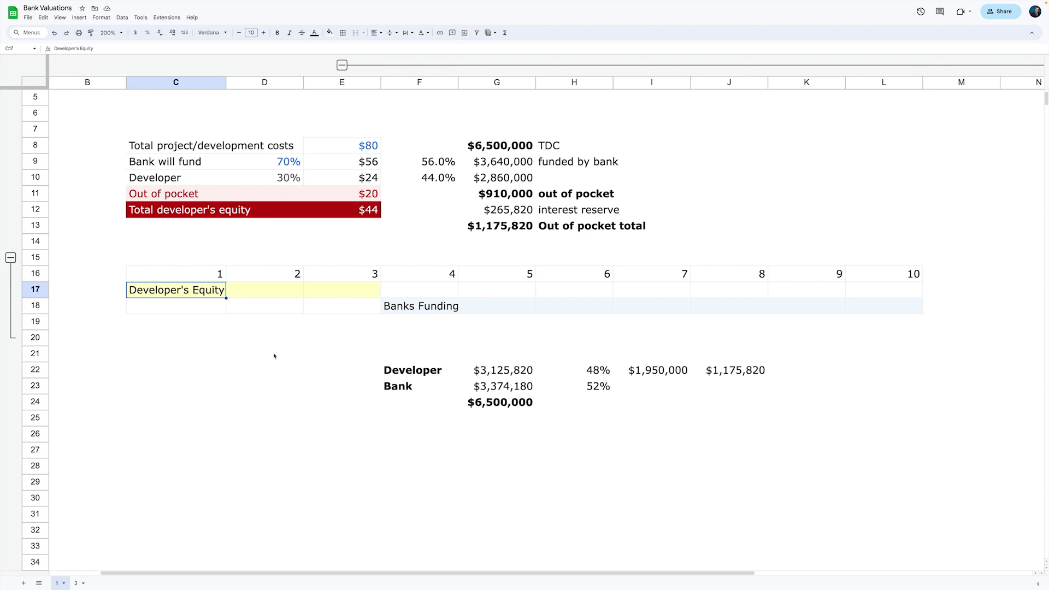
mouse_move(280, 270)
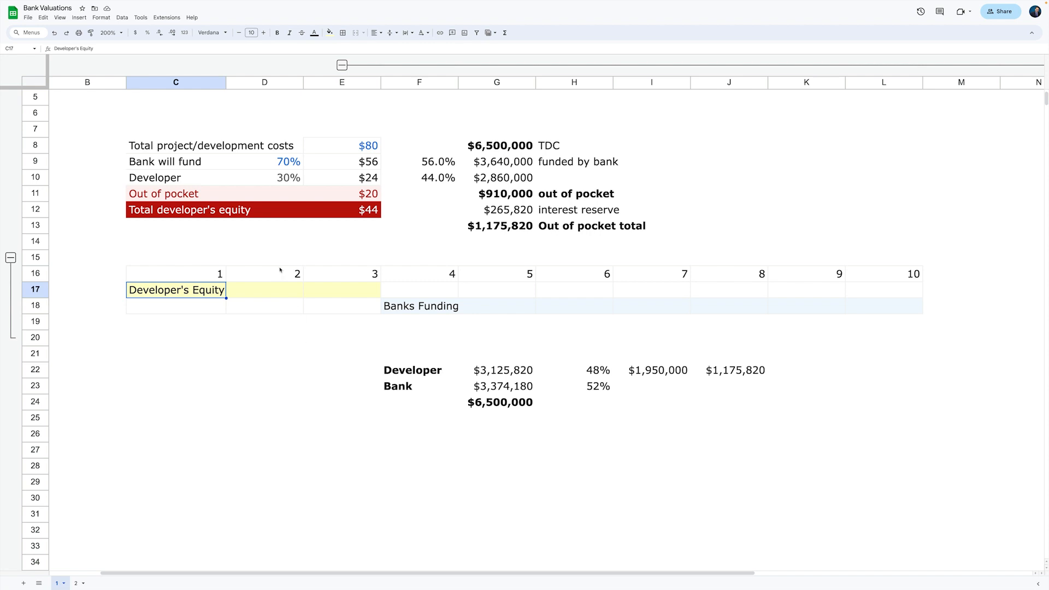
mouse_move(273, 282)
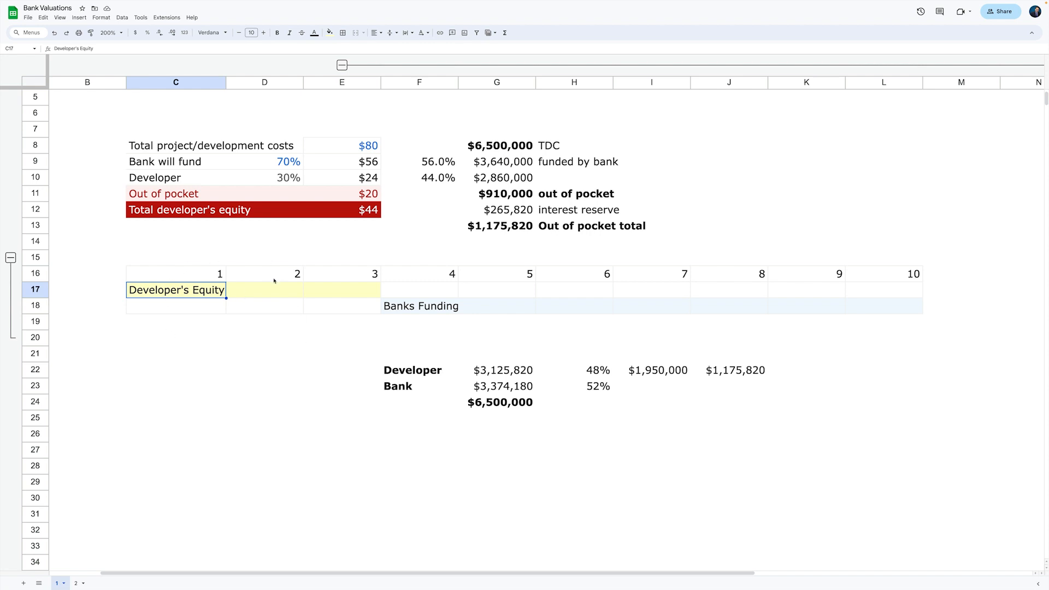
mouse_move(140, 327)
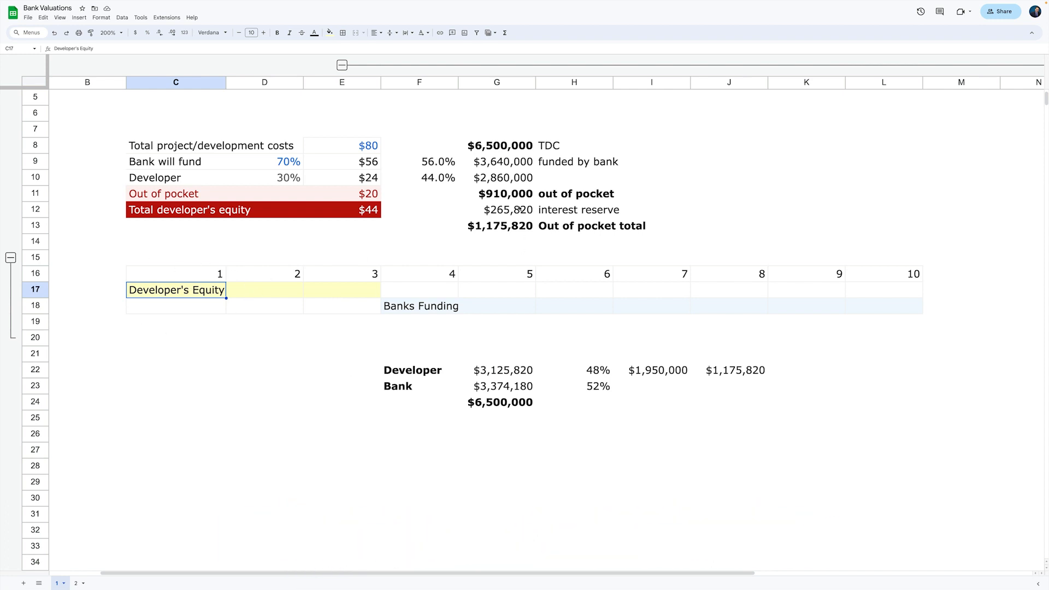
mouse_move(348, 146)
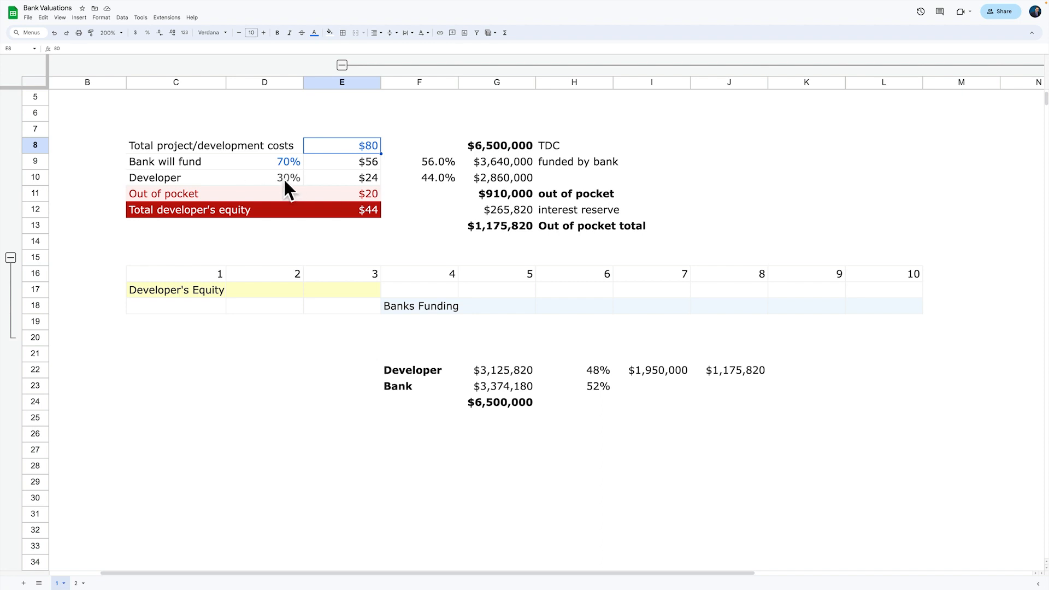
left_click(175, 290)
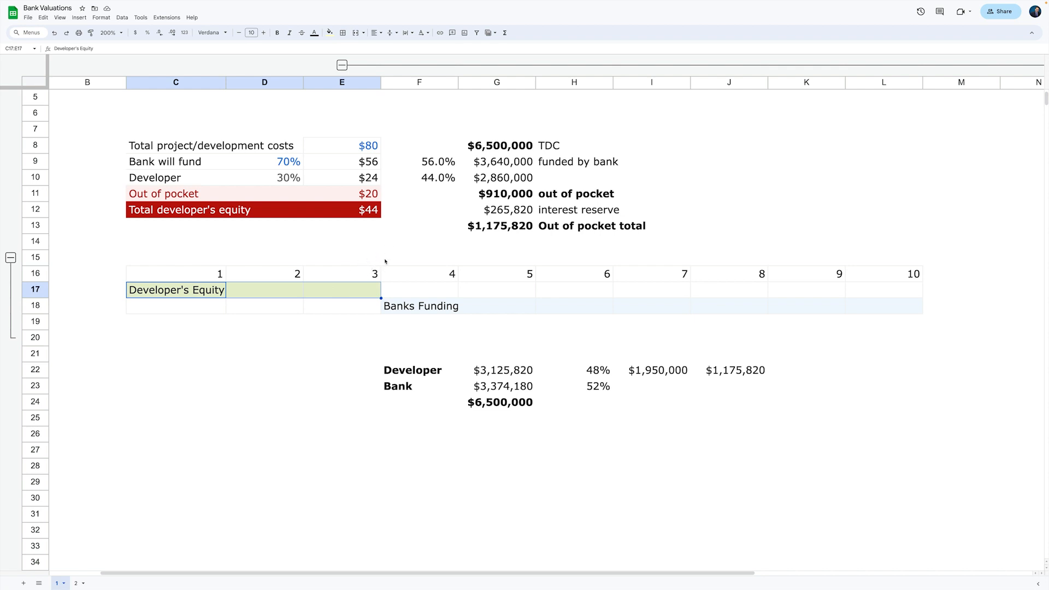
mouse_move(339, 345)
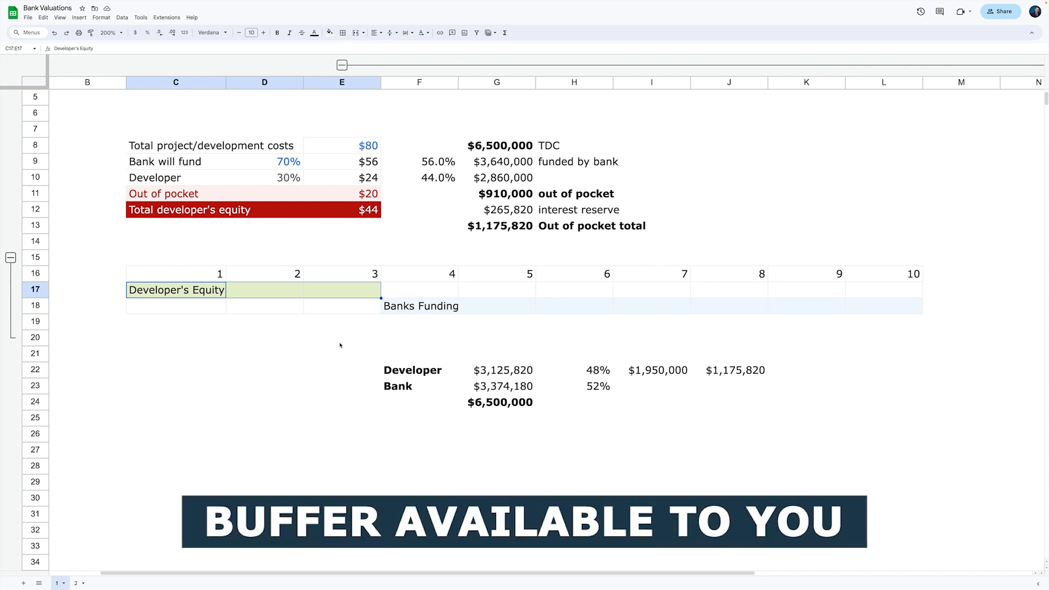
mouse_move(205, 339)
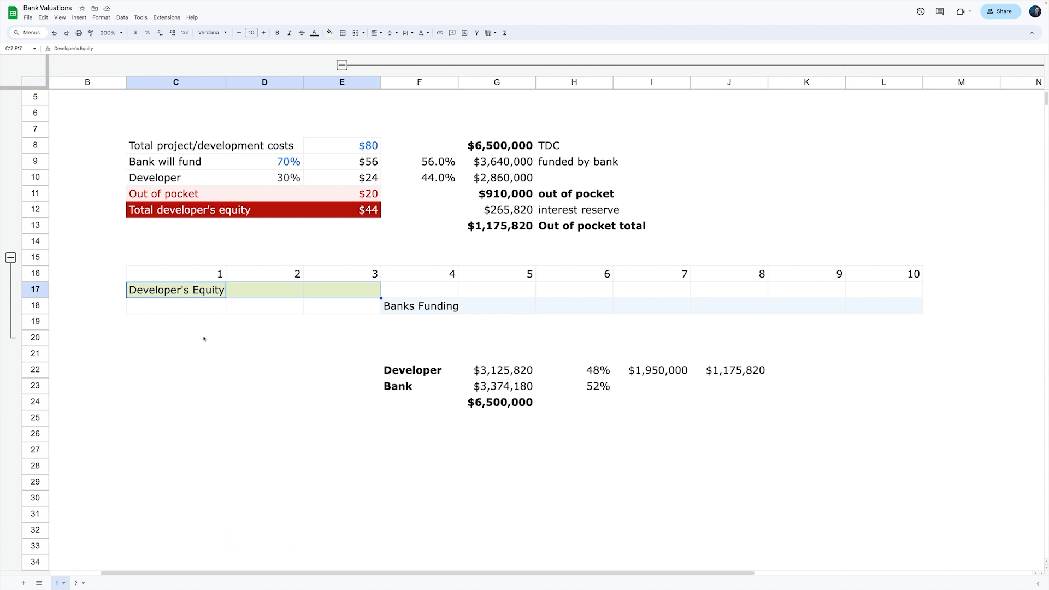
mouse_move(197, 343)
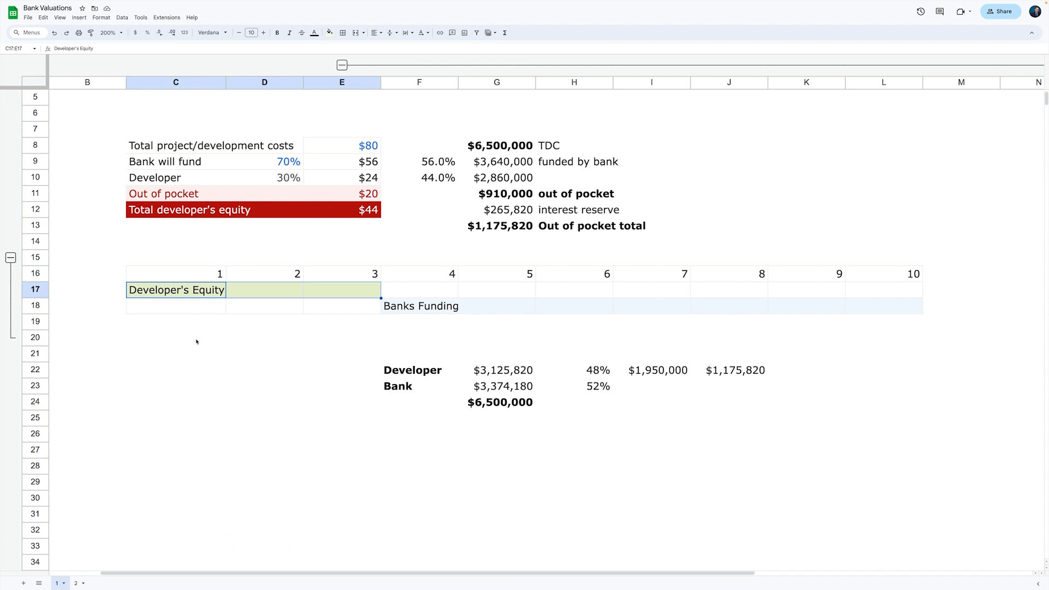
left_click(175, 337)
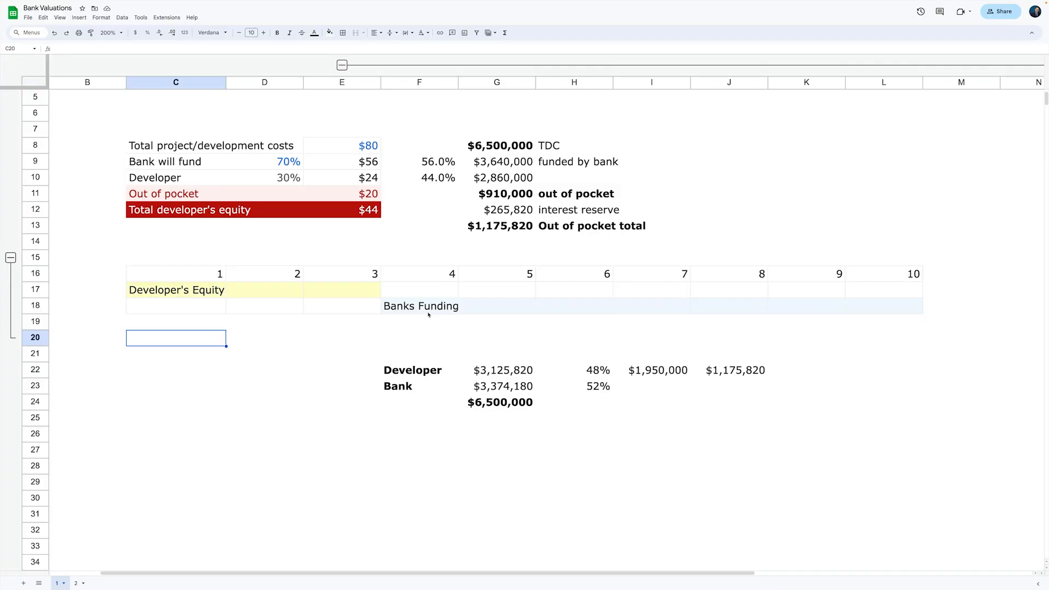
mouse_move(405, 315)
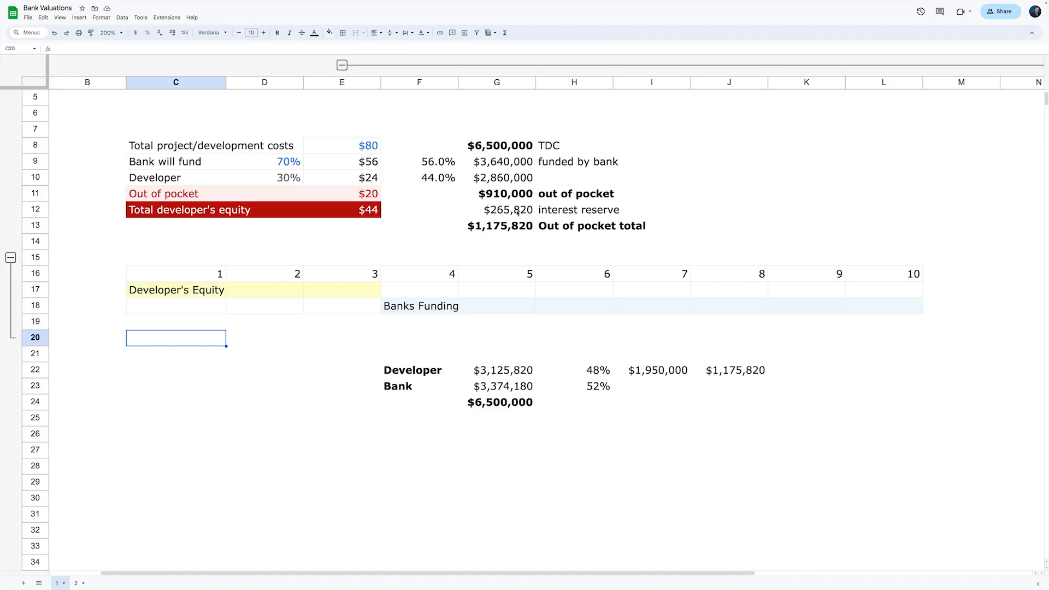
mouse_move(407, 124)
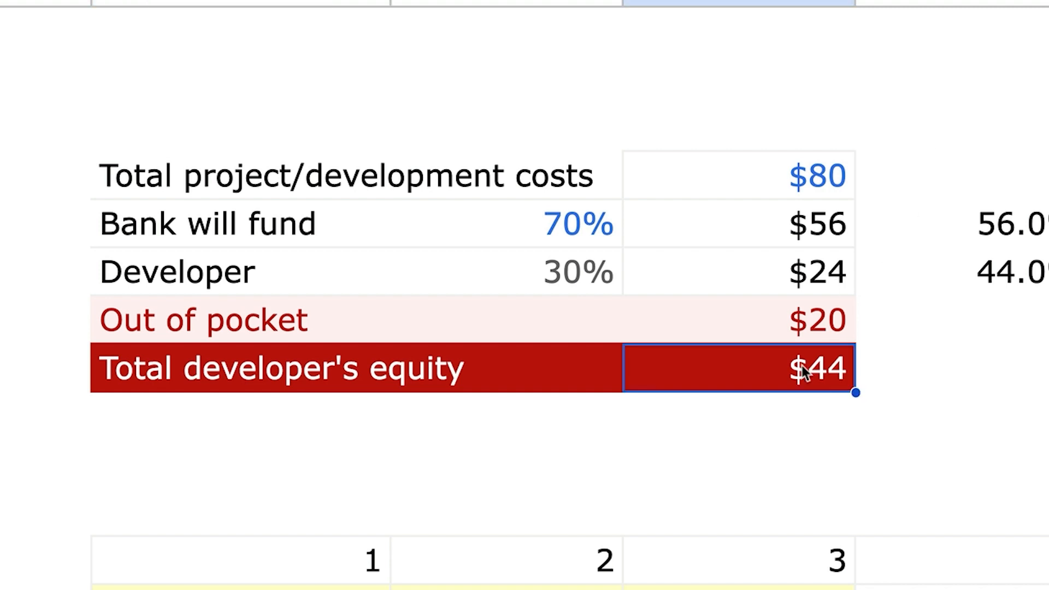
mouse_move(736, 589)
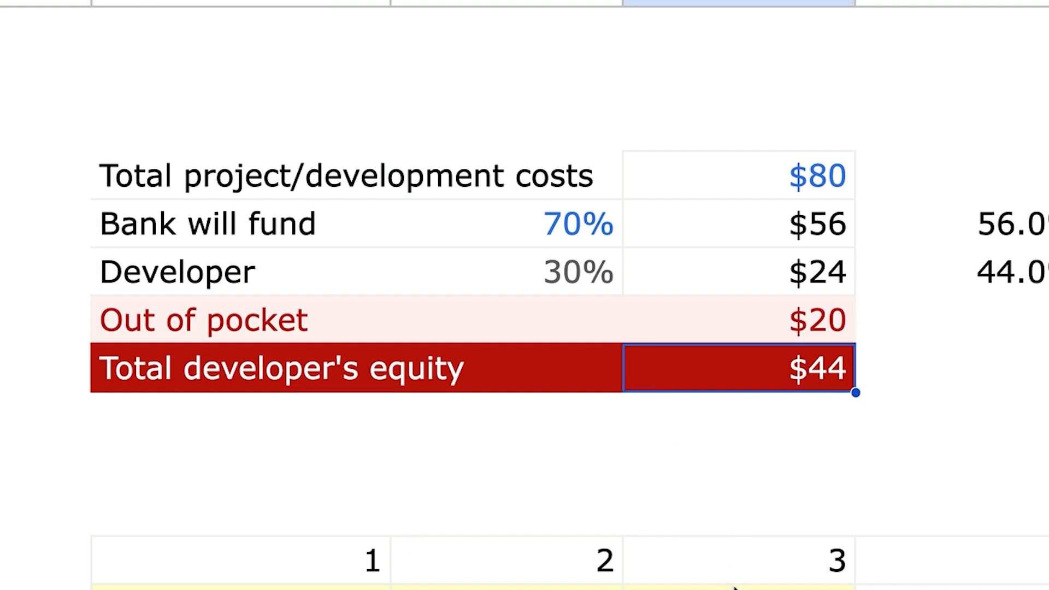
mouse_move(878, 371)
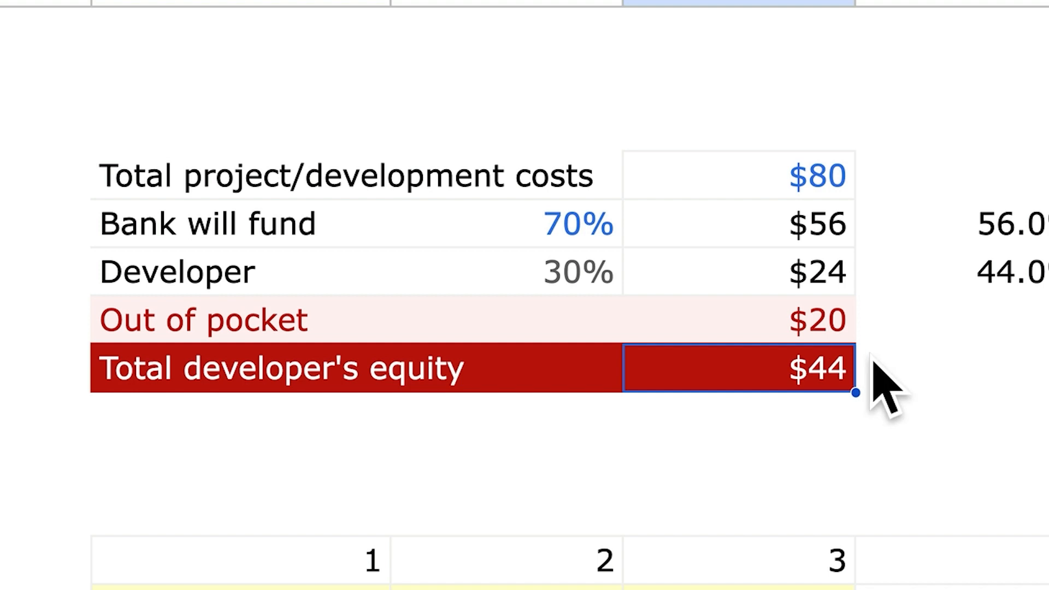
mouse_move(841, 233)
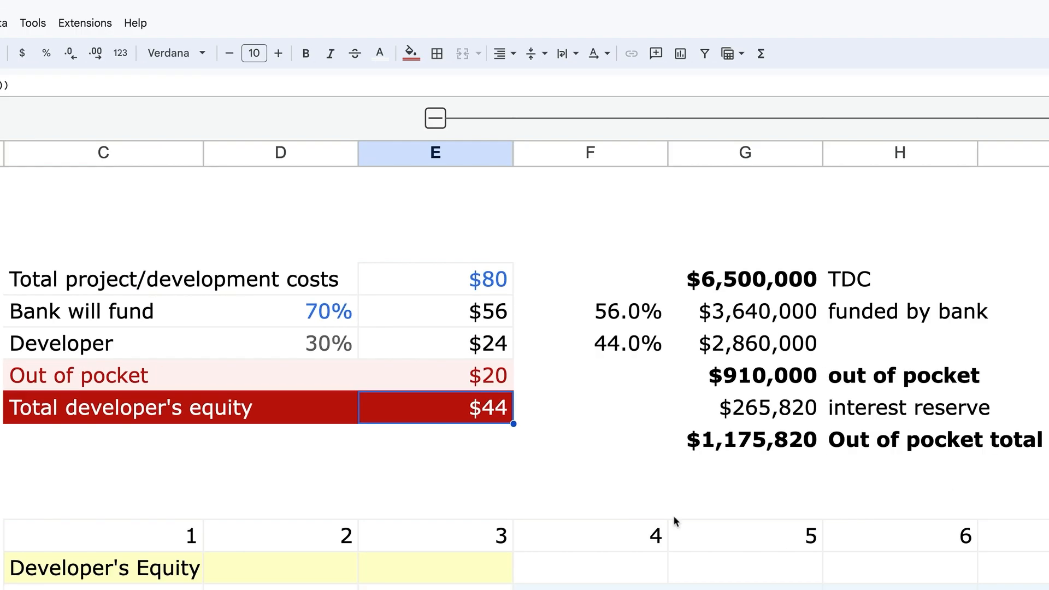
mouse_move(1039, 555)
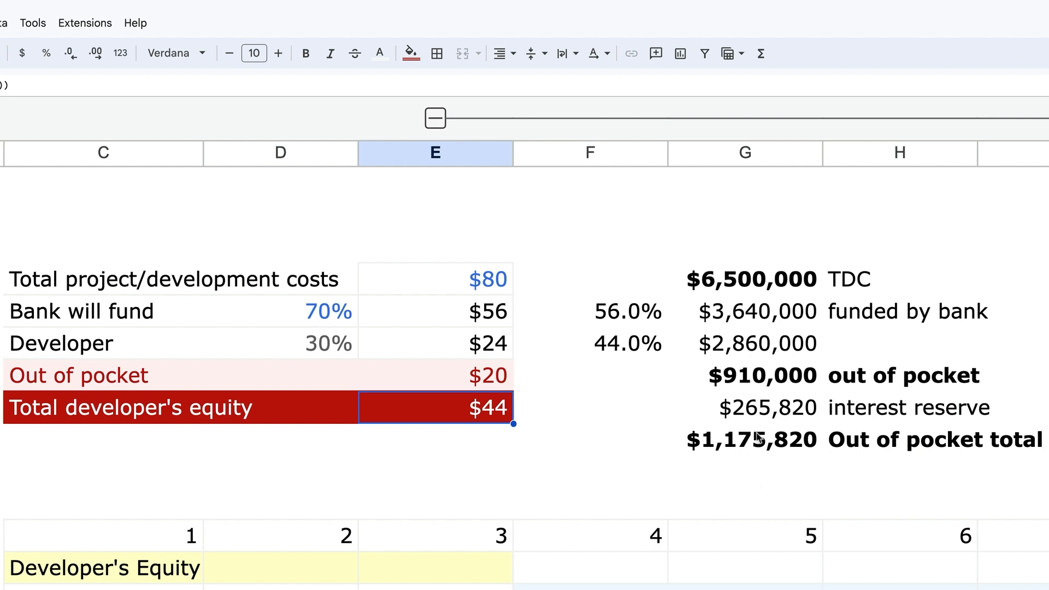
mouse_move(796, 457)
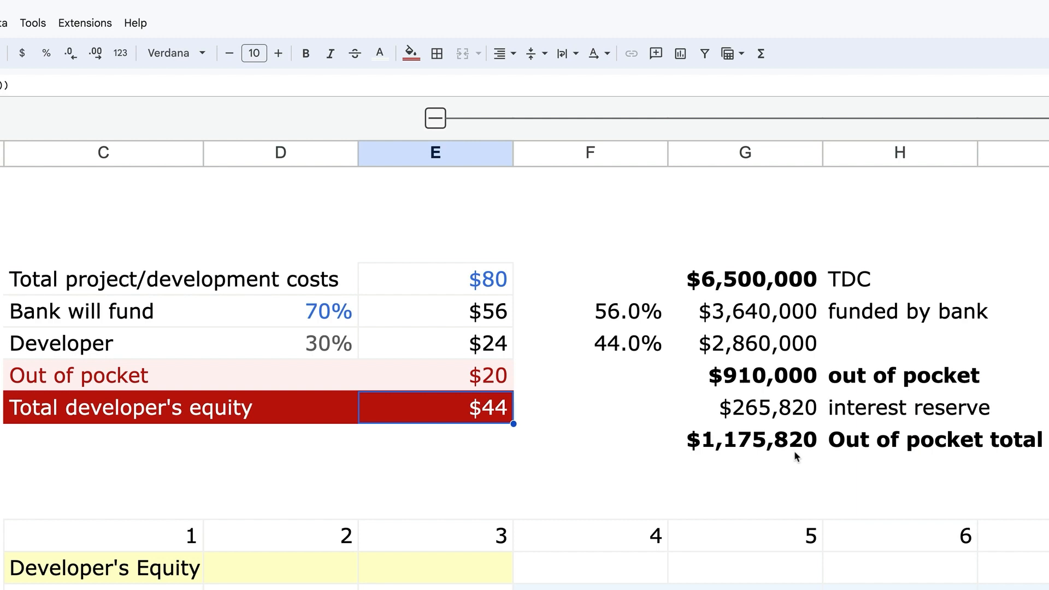
mouse_move(777, 415)
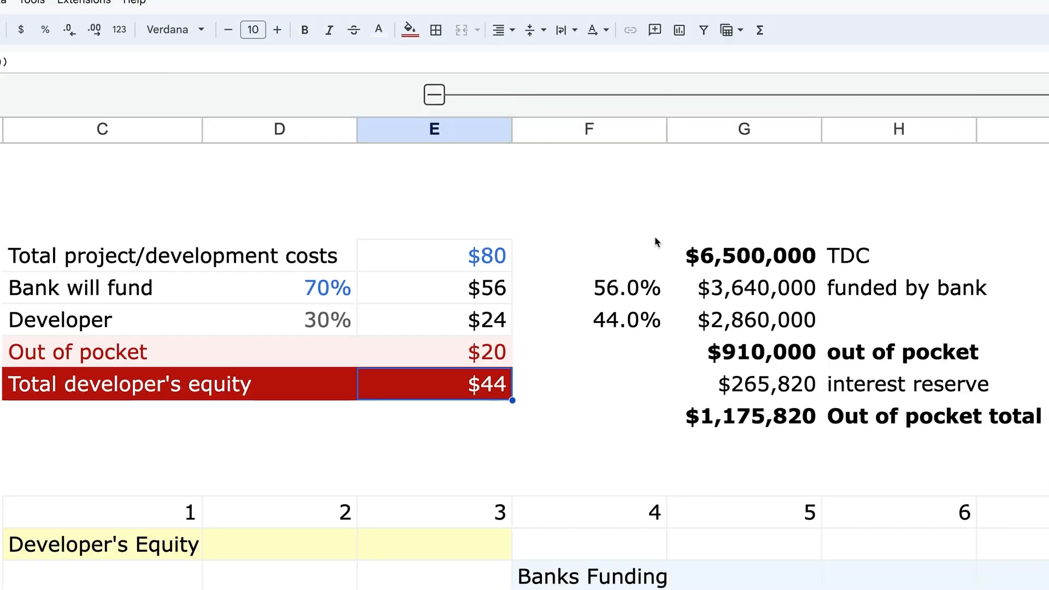
mouse_move(811, 357)
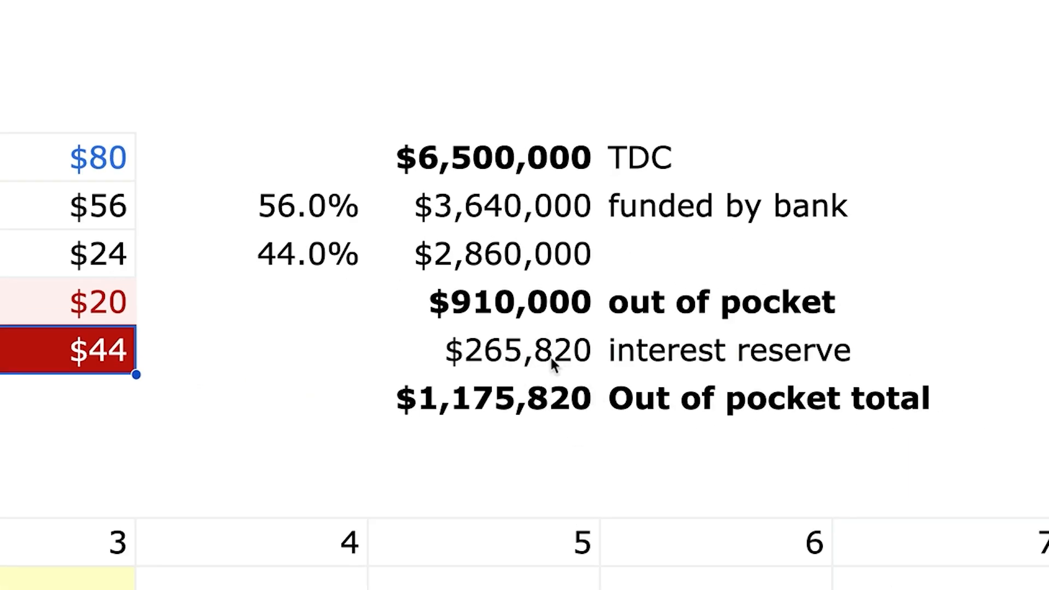
mouse_move(505, 413)
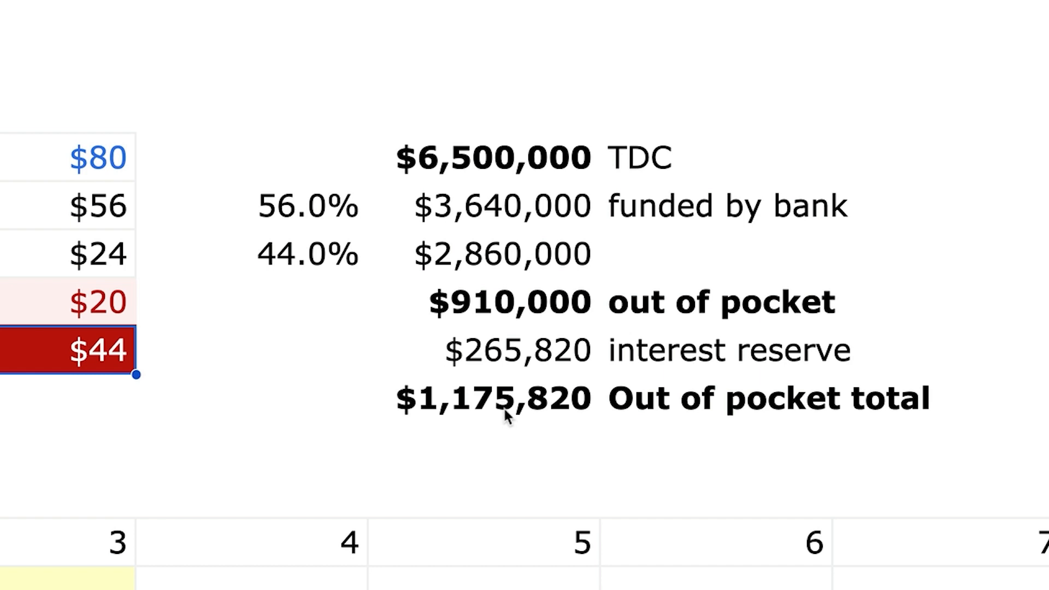
mouse_move(326, 393)
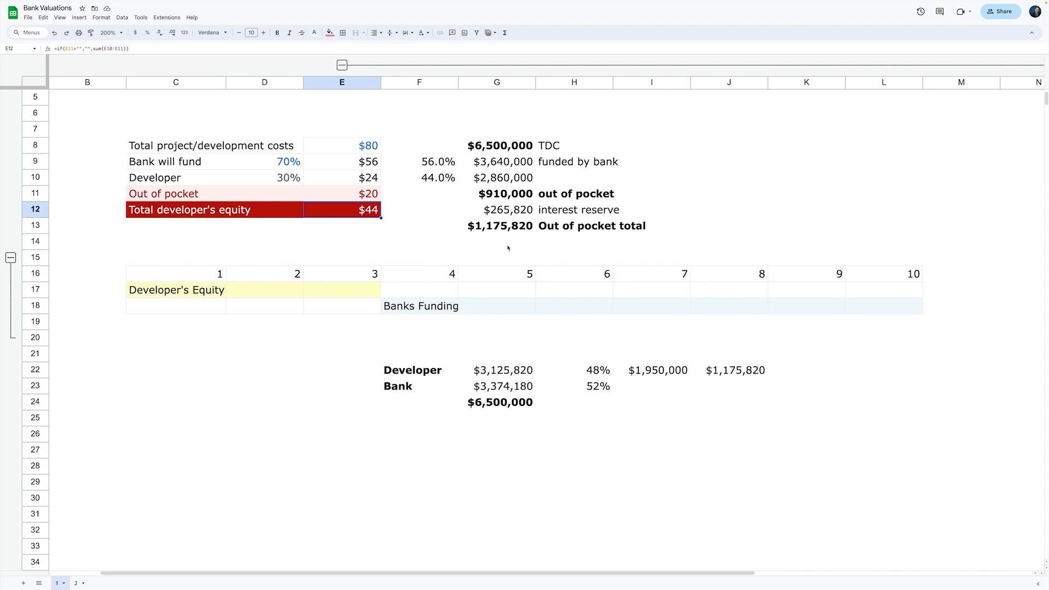
mouse_move(455, 197)
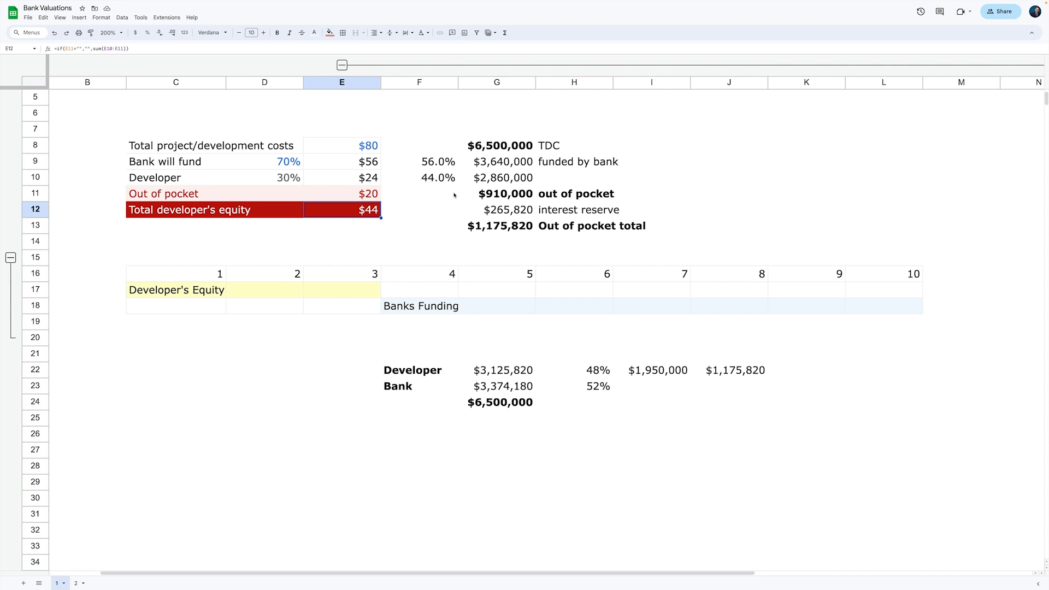